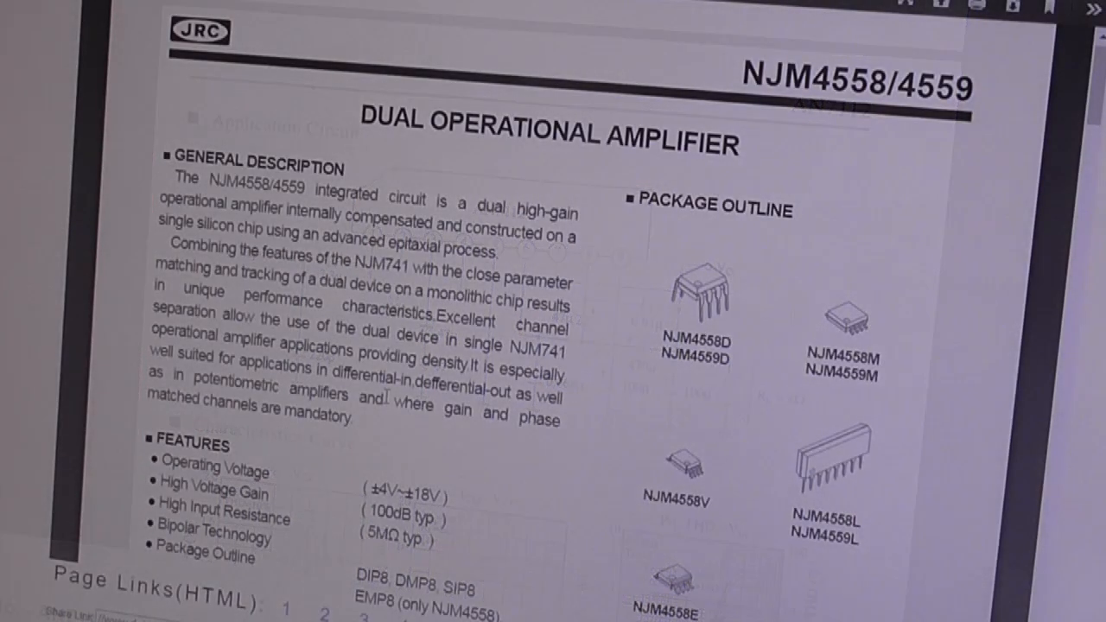
pyautogui.scroll(-3)
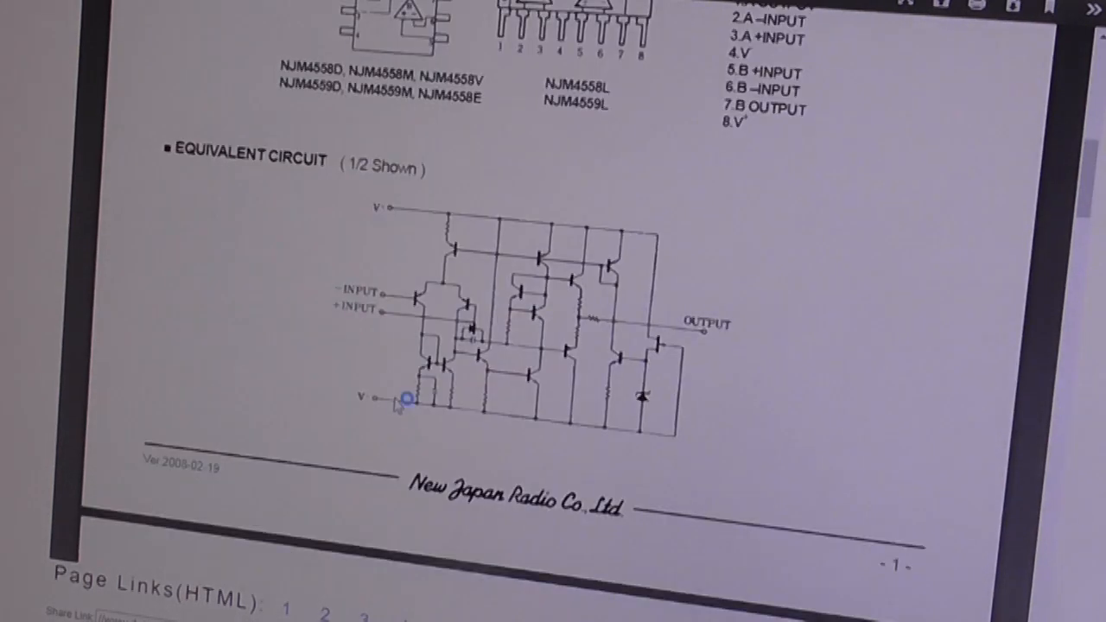